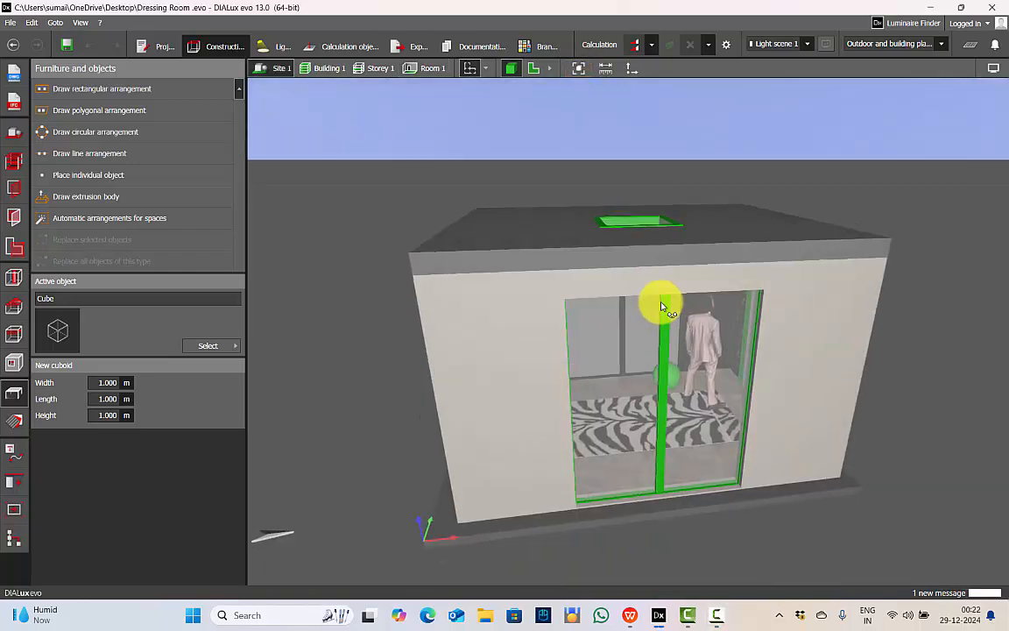
# Orbit the view inside the dressing room
pyautogui.moveTo(661, 302); pyautogui.dragTo(823, 298)
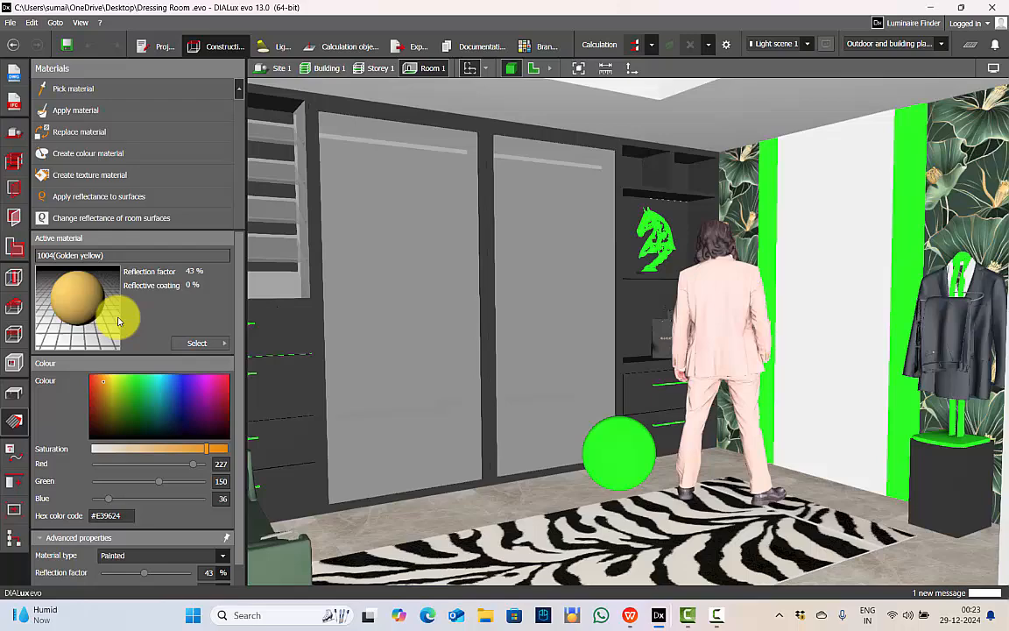
# Switch the Golden yellow material type from Painted to Metallic in Advanced properties
pyautogui.click(197, 342)
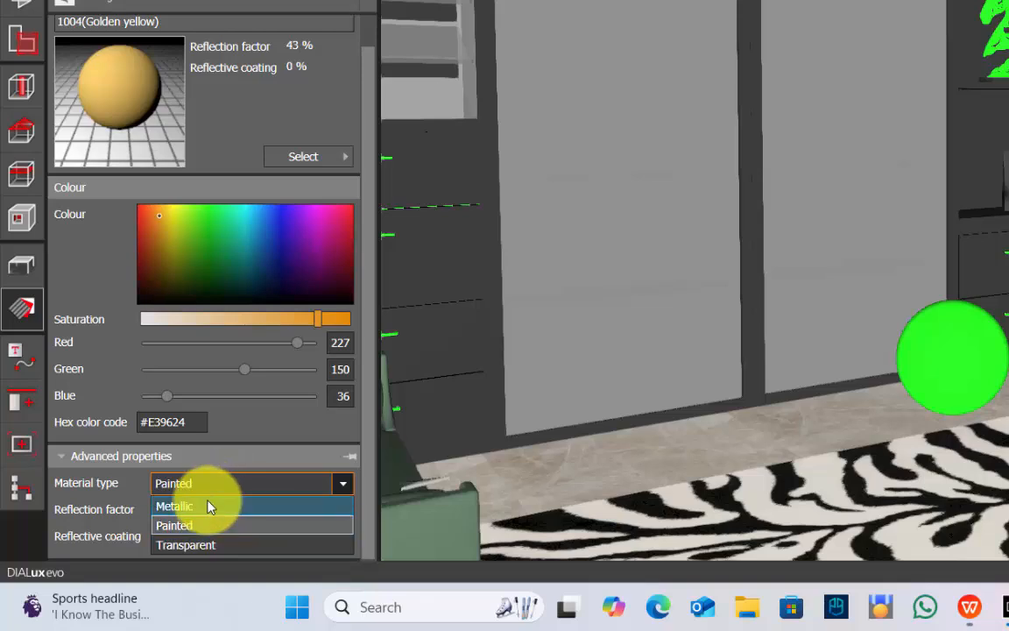
pyautogui.click(173, 506)
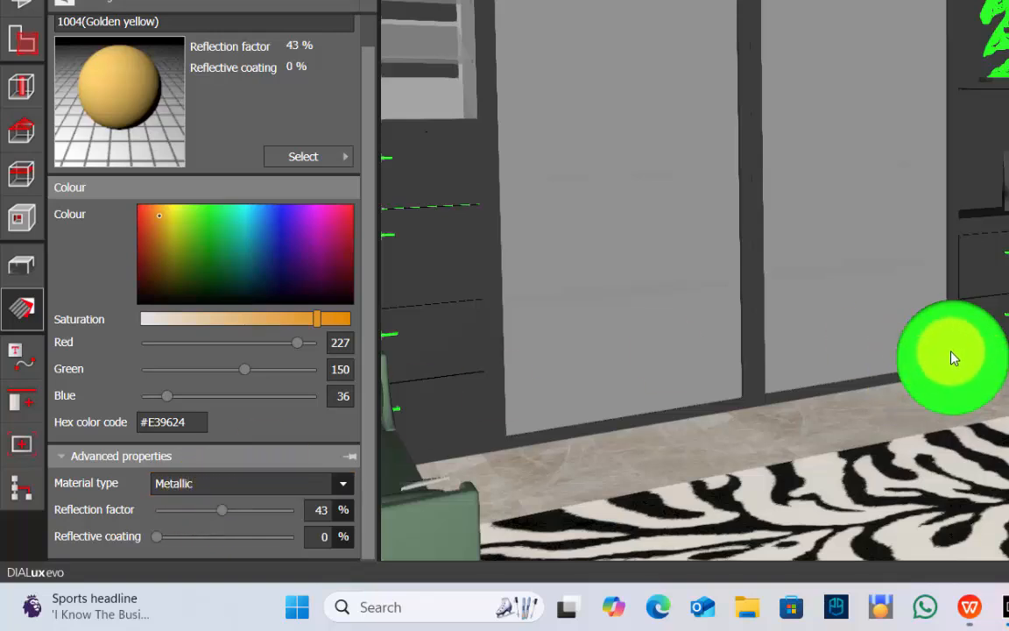
pyautogui.moveTo(985, 354)
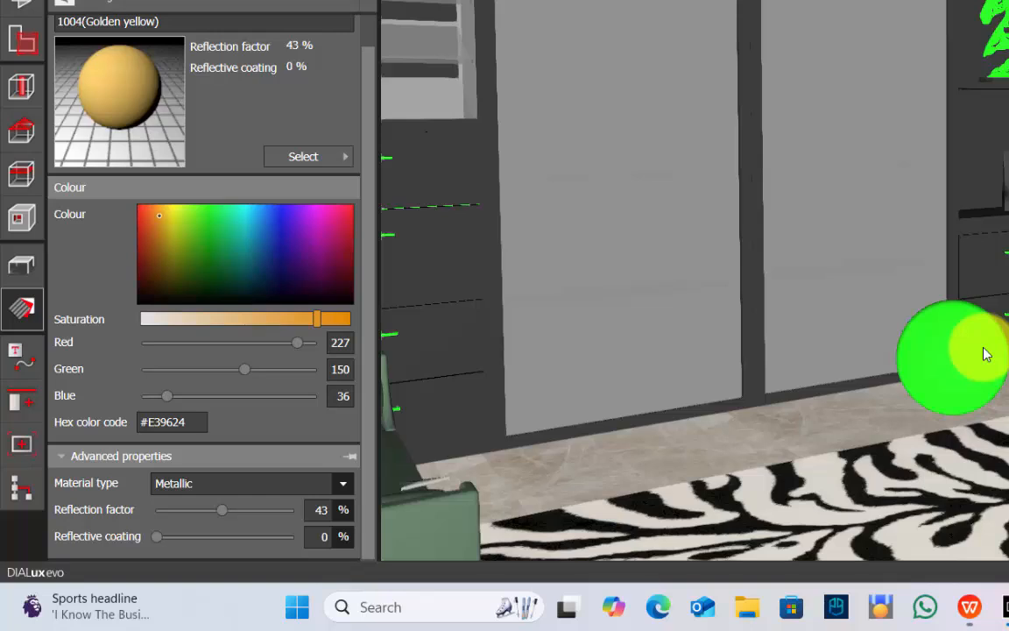
pyautogui.click(343, 482)
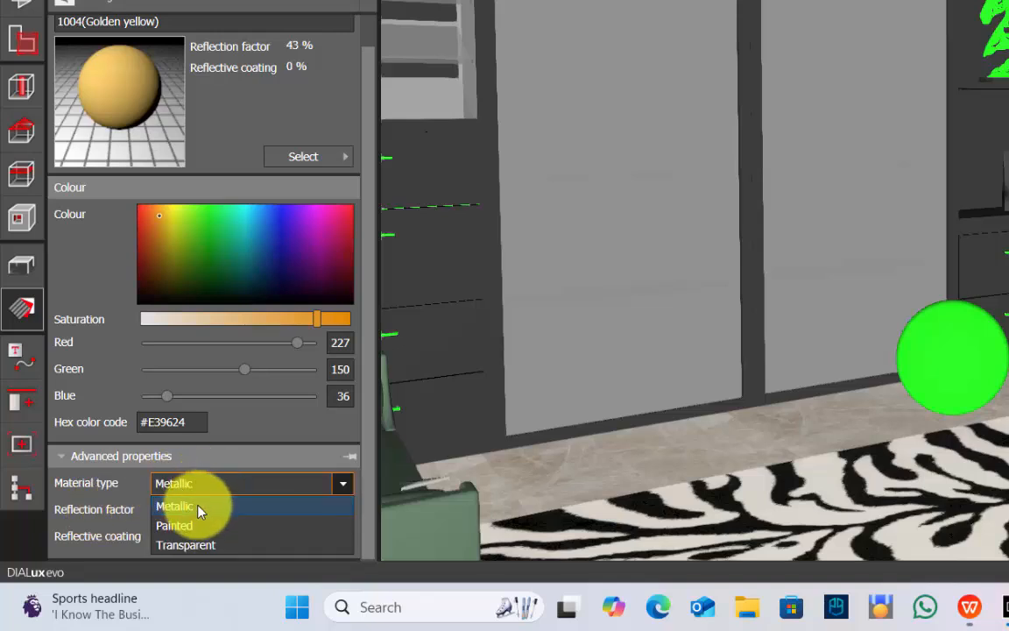
pyautogui.click(174, 525)
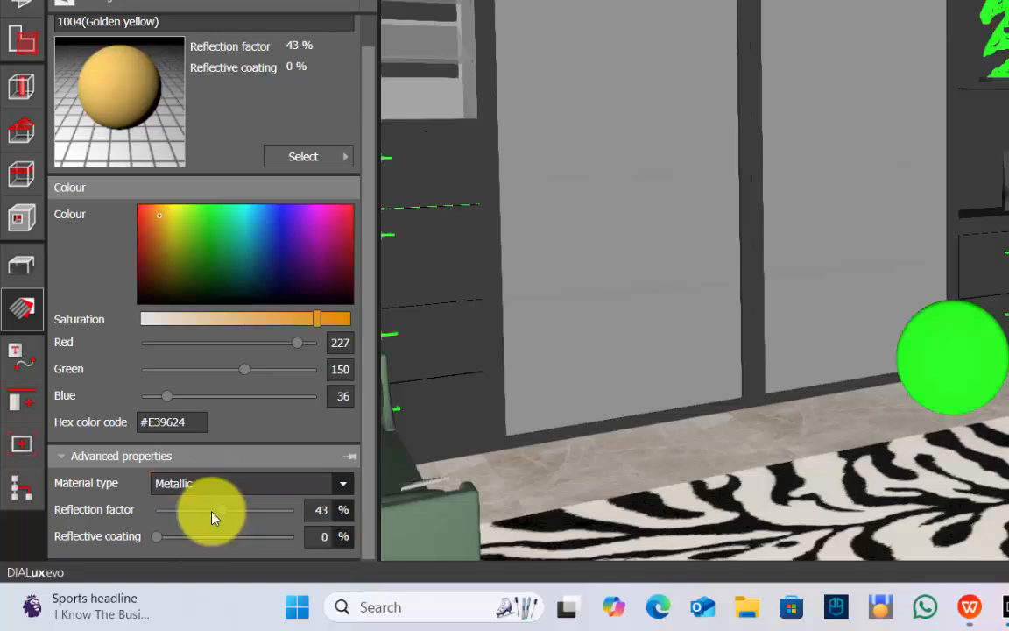
pyautogui.moveTo(169, 541)
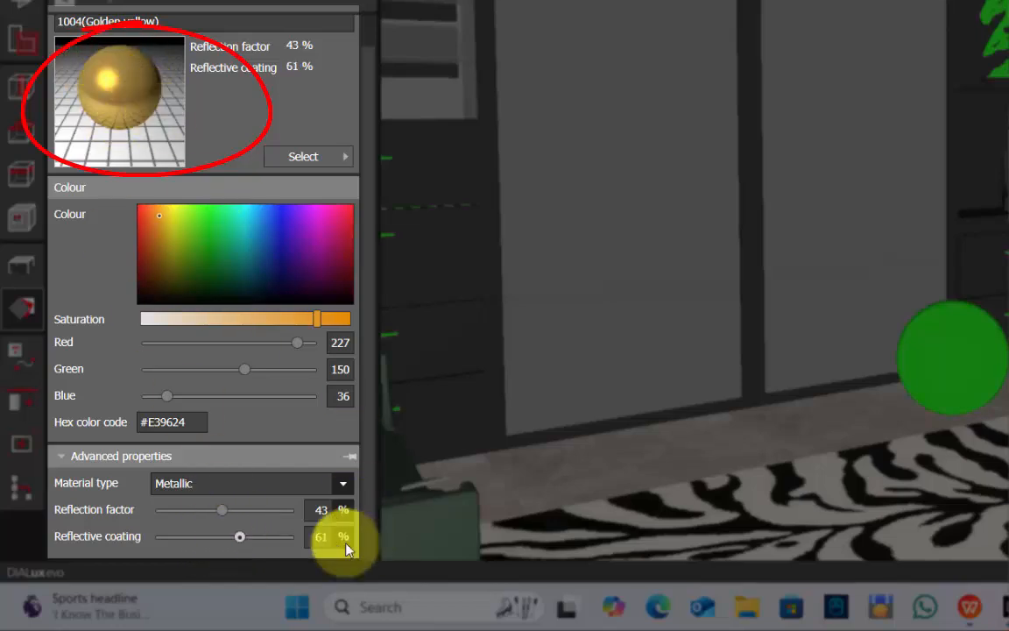
# Test the reflection factor at 90% and the reflective coating around 57%
pyautogui.moveTo(239, 535); pyautogui.dragTo(267, 535)
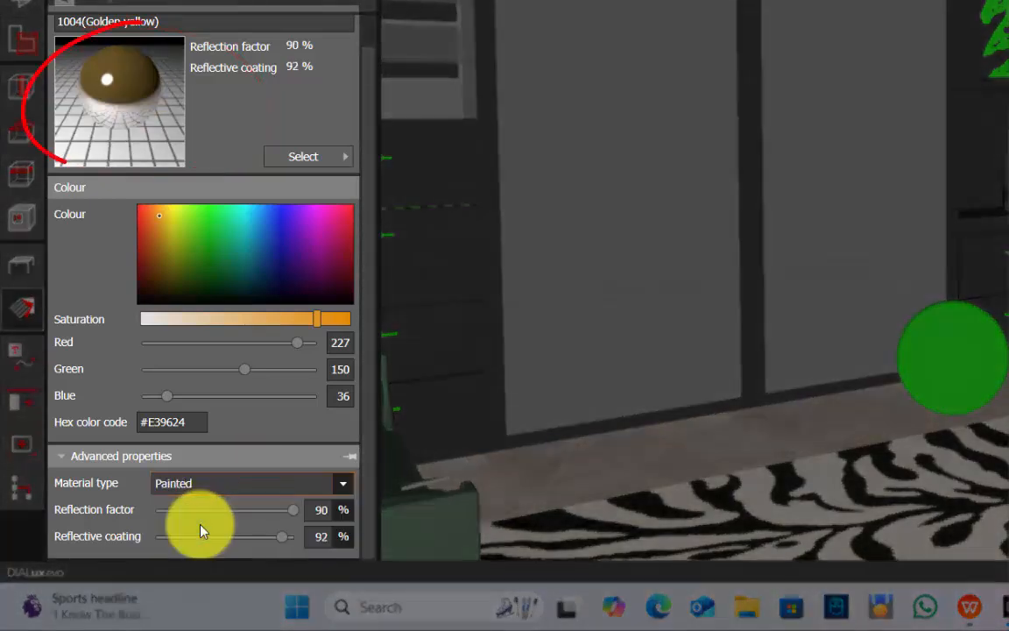
pyautogui.moveTo(281, 536); pyautogui.dragTo(220, 536)
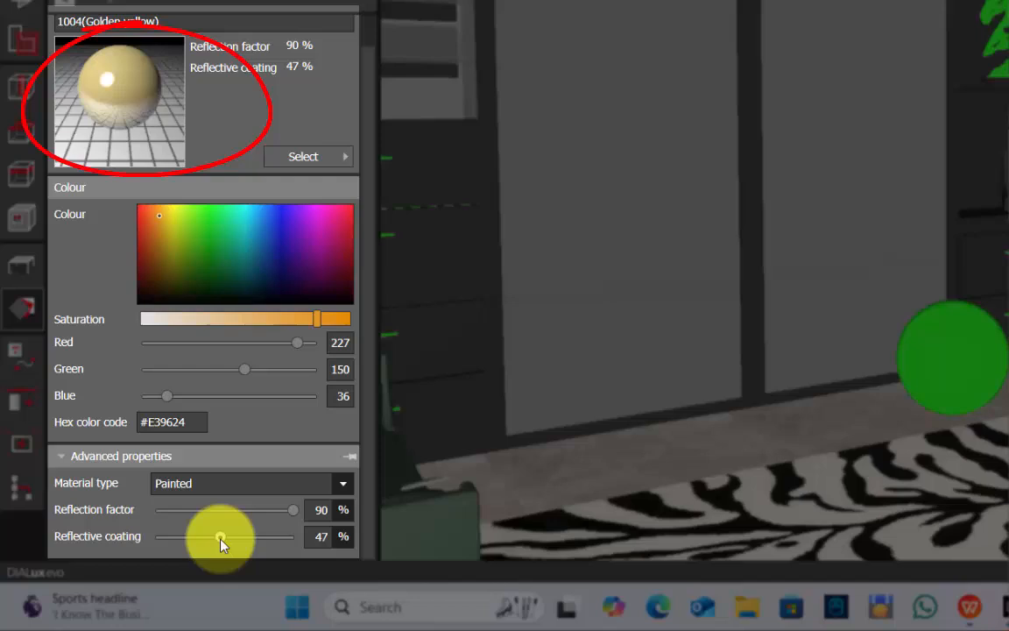
pyautogui.moveTo(220, 537); pyautogui.dragTo(239, 537)
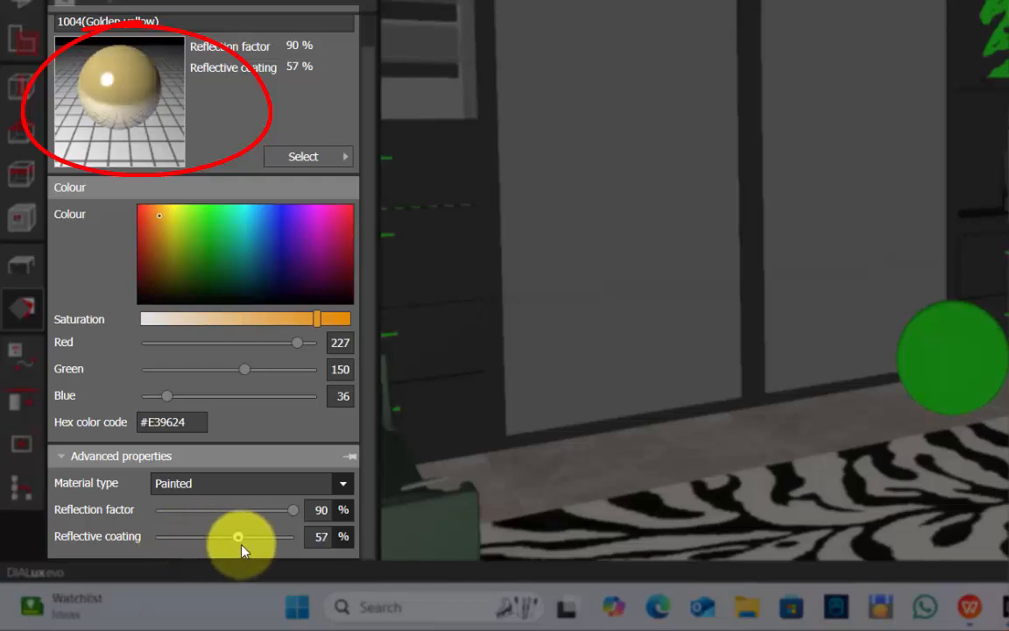
pyautogui.moveTo(238, 536); pyautogui.dragTo(258, 536)
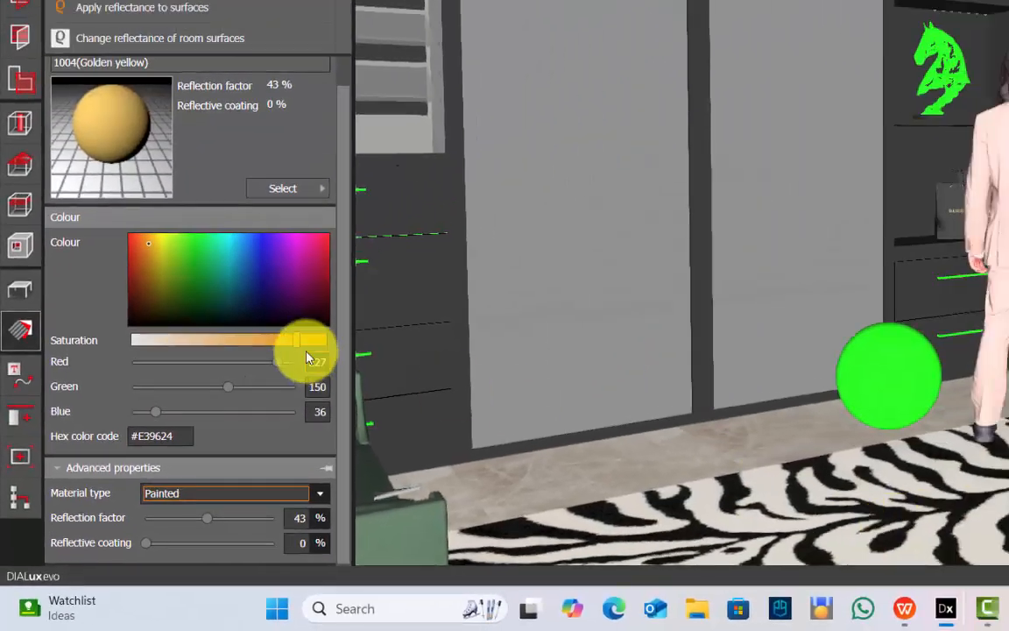
# Adjust the golden yellow colour's saturation slider
pyautogui.moveTo(306, 340); pyautogui.dragTo(254, 340)
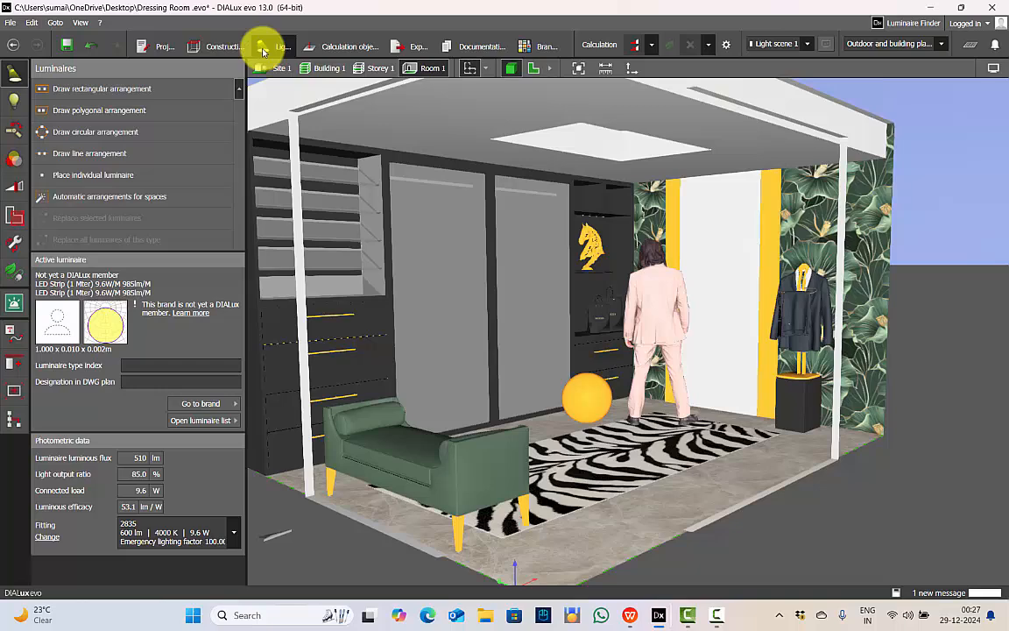
# Open Light scenes and Calculation objects to display the lit dressing room results
pyautogui.click(281, 45)
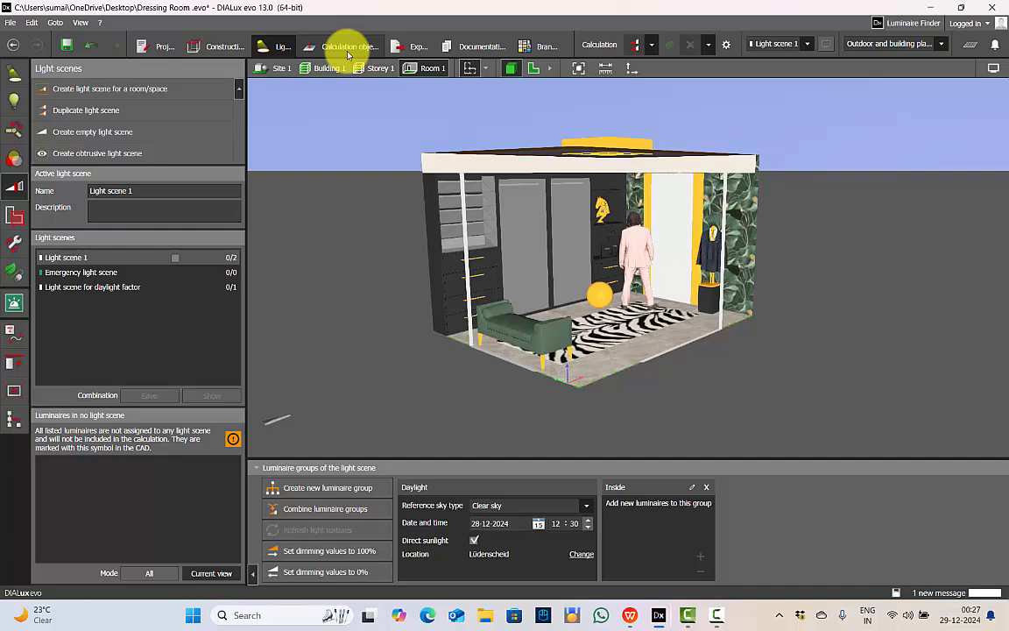
pyautogui.click(348, 45)
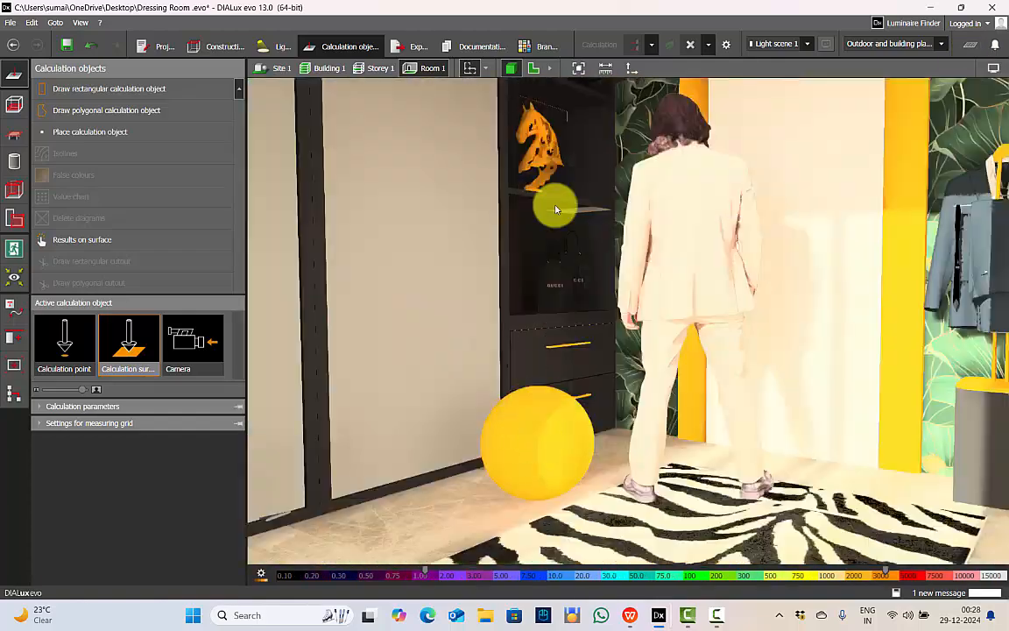
# Ray-trace the dressing room corner at 3840 x 2160 (4K UHD) resolution
pyautogui.moveTo(556, 209); pyautogui.dragTo(548, 179)
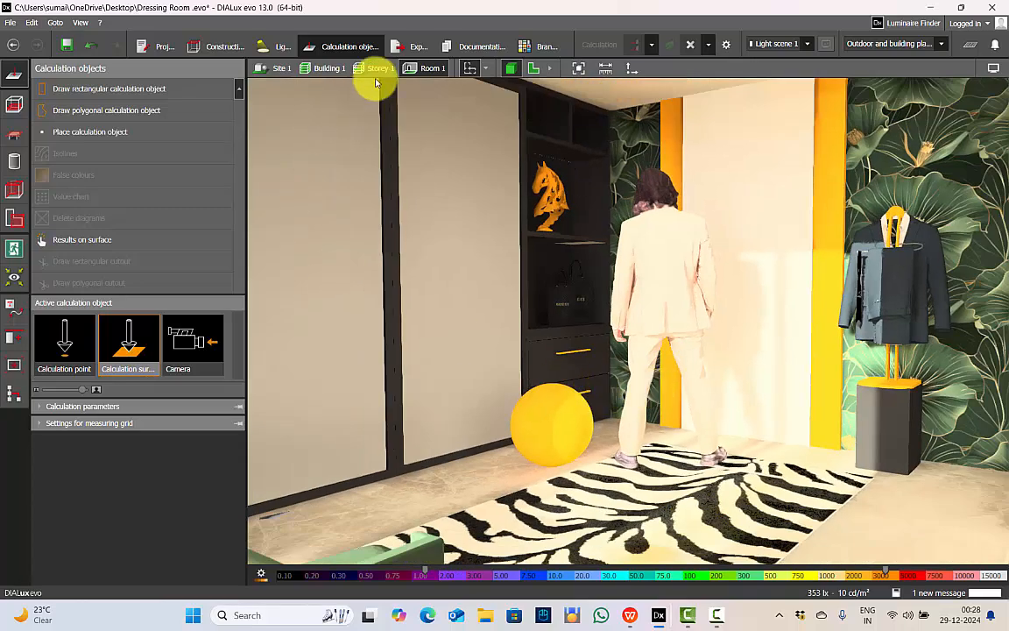
pyautogui.click(429, 46)
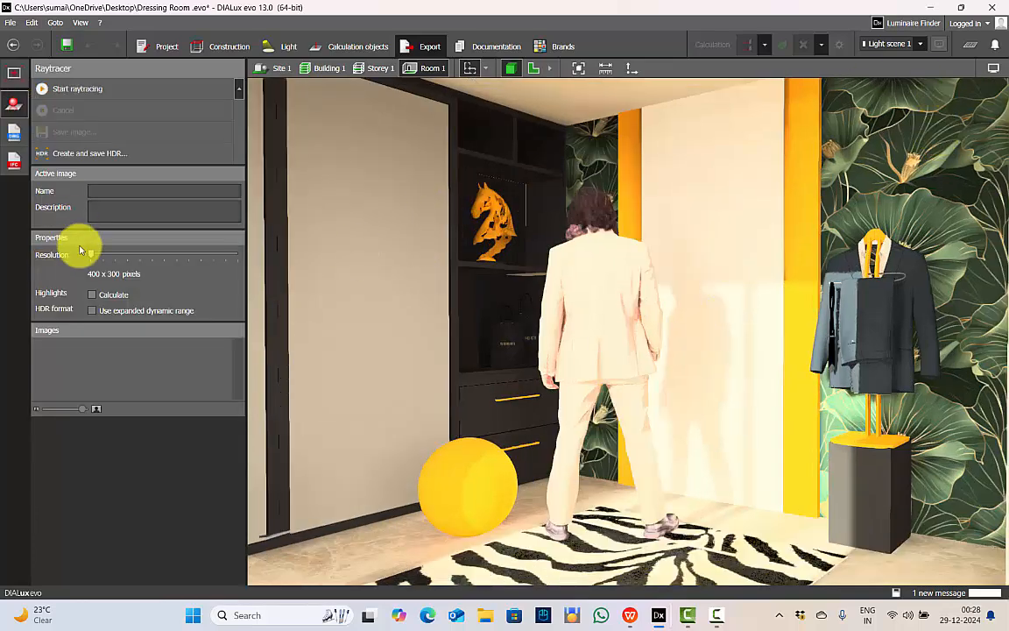
pyautogui.moveTo(88, 254); pyautogui.dragTo(238, 254)
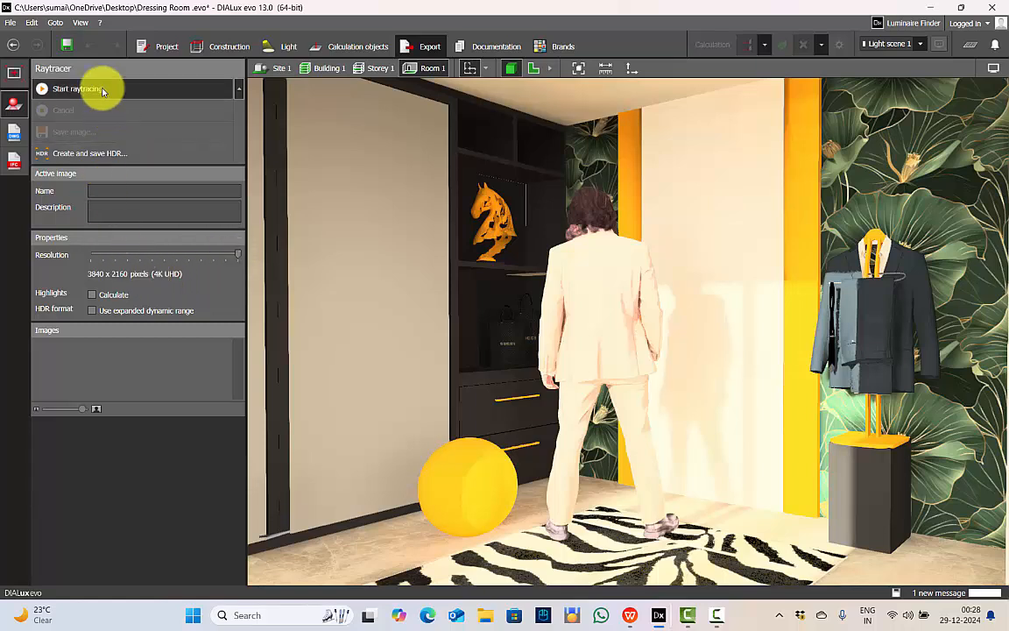
pyautogui.click(77, 88)
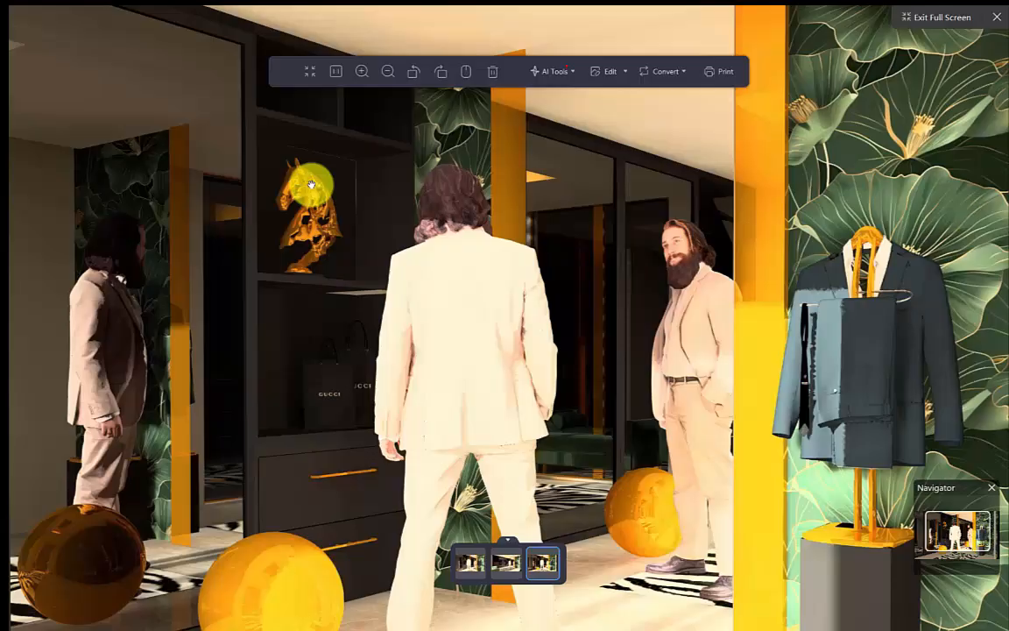
# Zoom in on the render's reflective golden horse sculpture
pyautogui.click(362, 71)
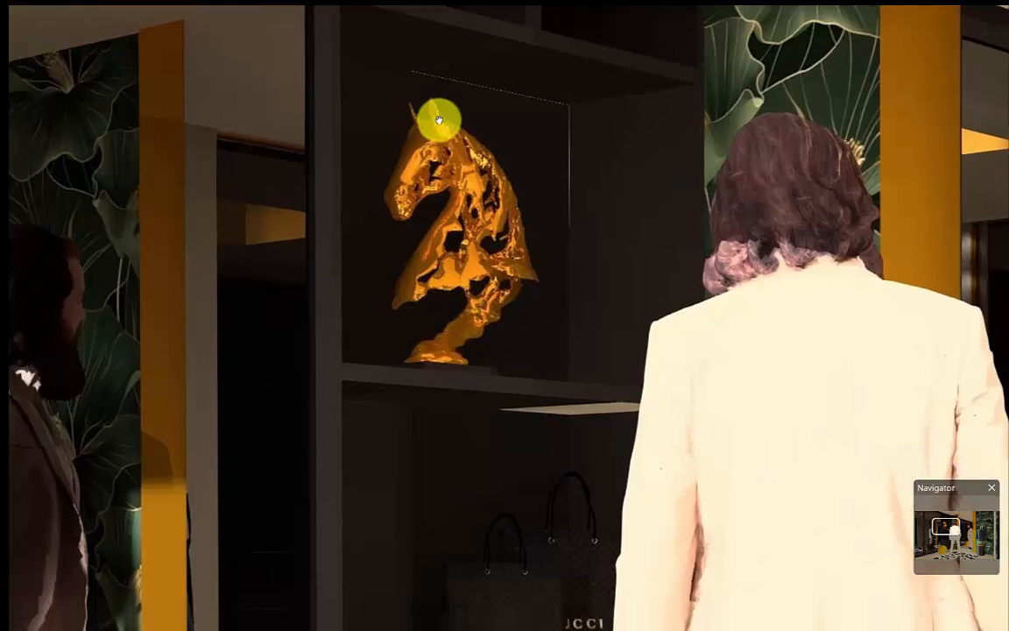
pyautogui.moveTo(403, 191)
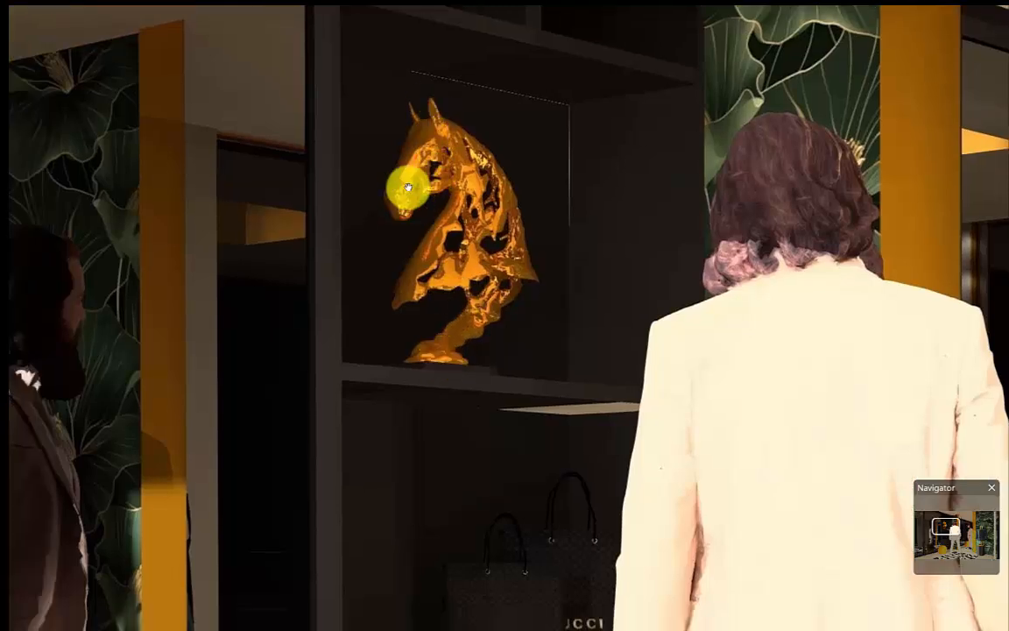
pyautogui.moveTo(481, 276)
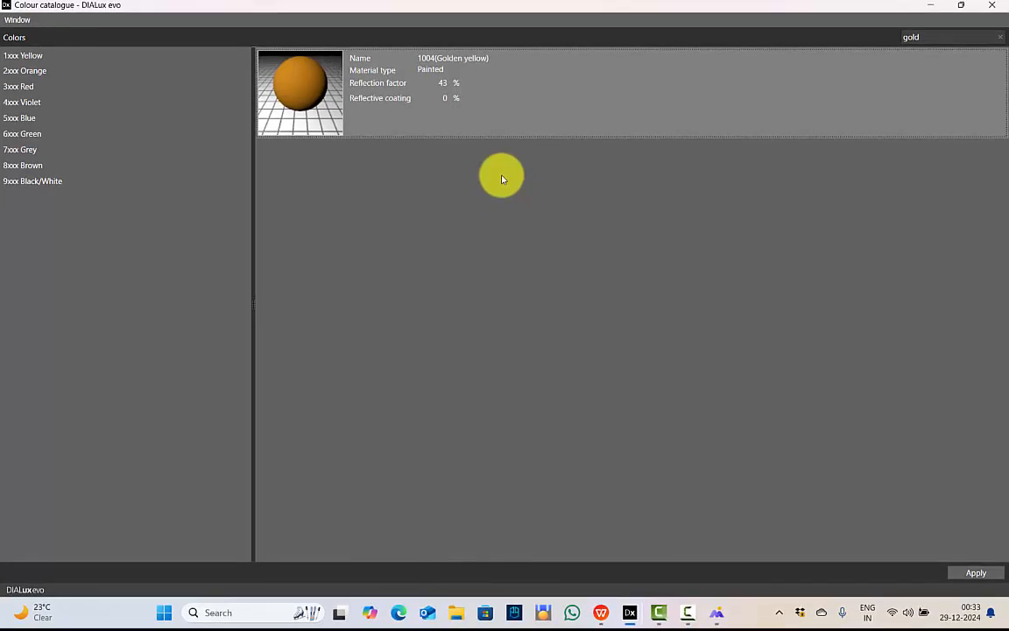
pyautogui.moveTo(491, 180)
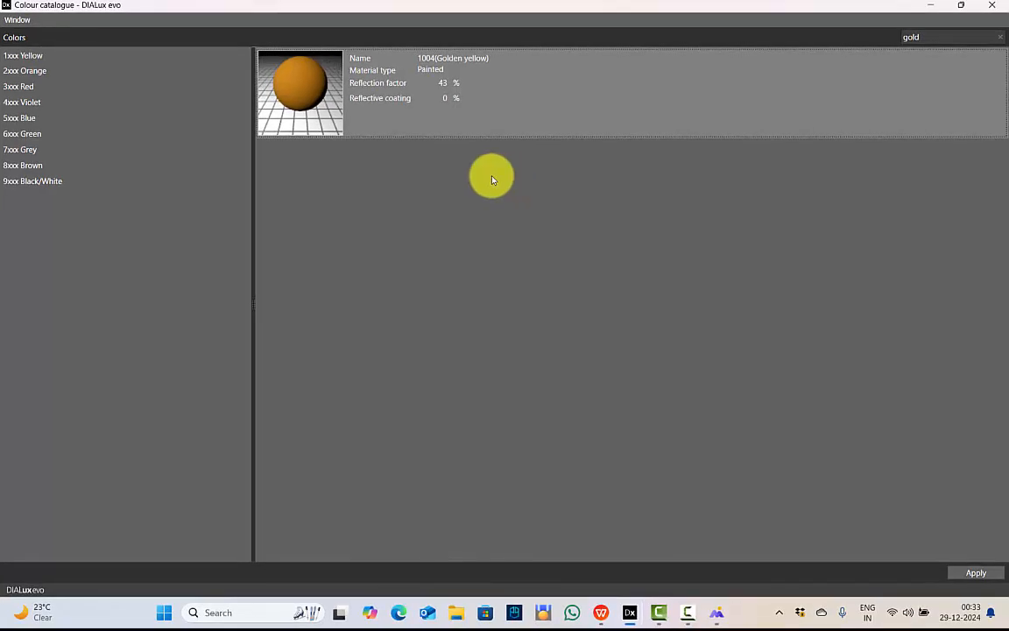
# Search the colour catalogue for STEEL, then clear it and search CHROME
pyautogui.click(943, 37)
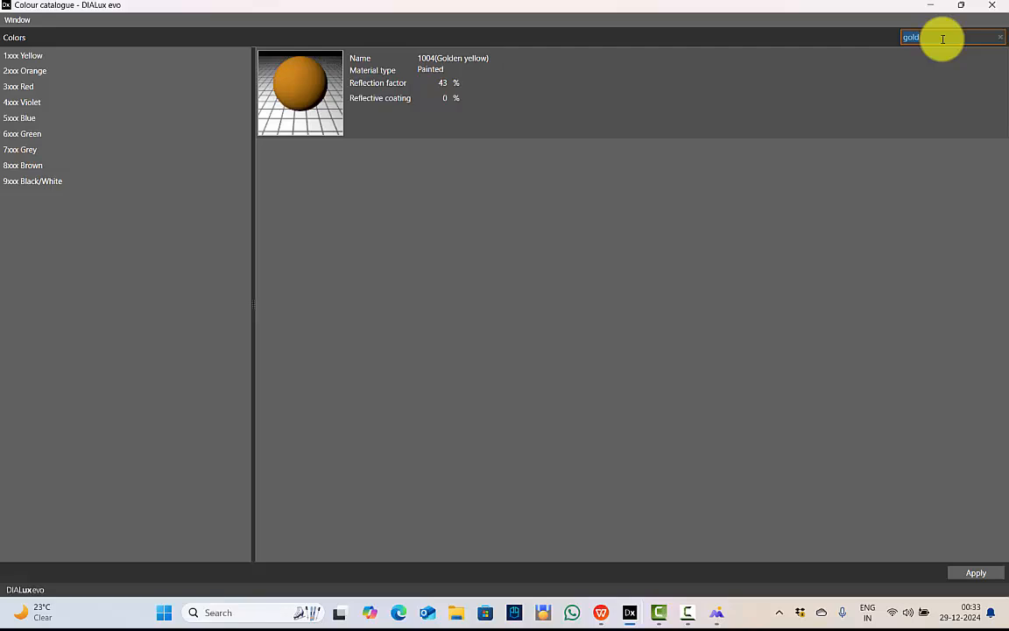
pyautogui.write('STEE')
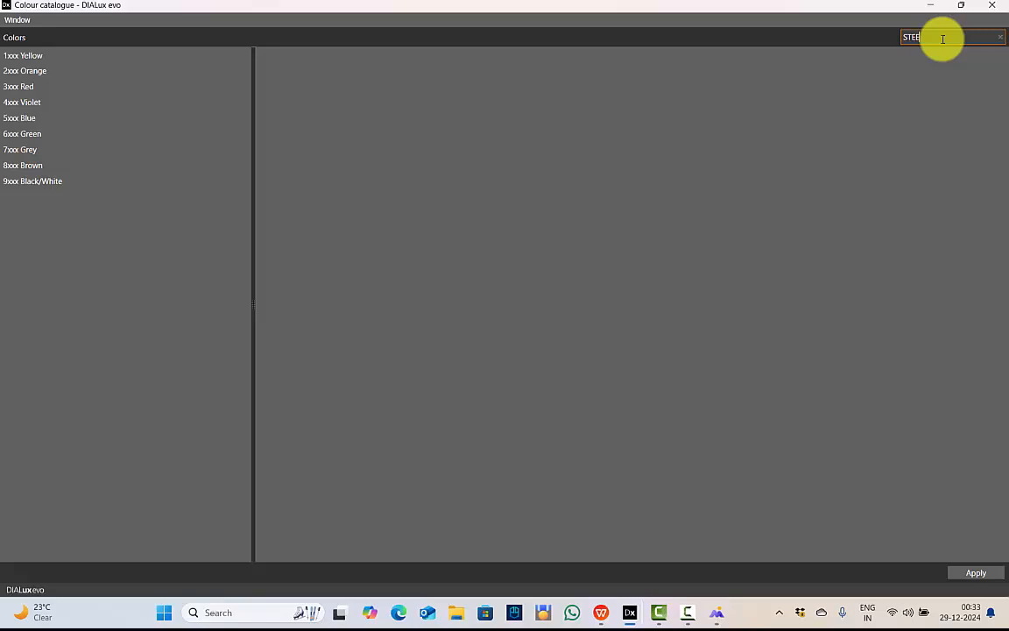
pyautogui.click(22, 55)
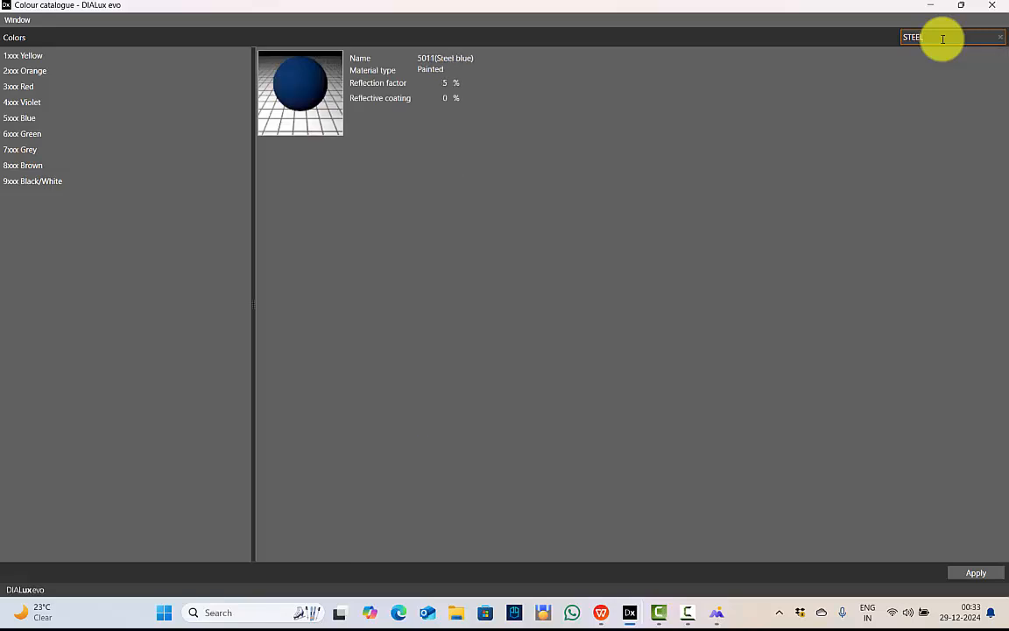
pyautogui.write('c')
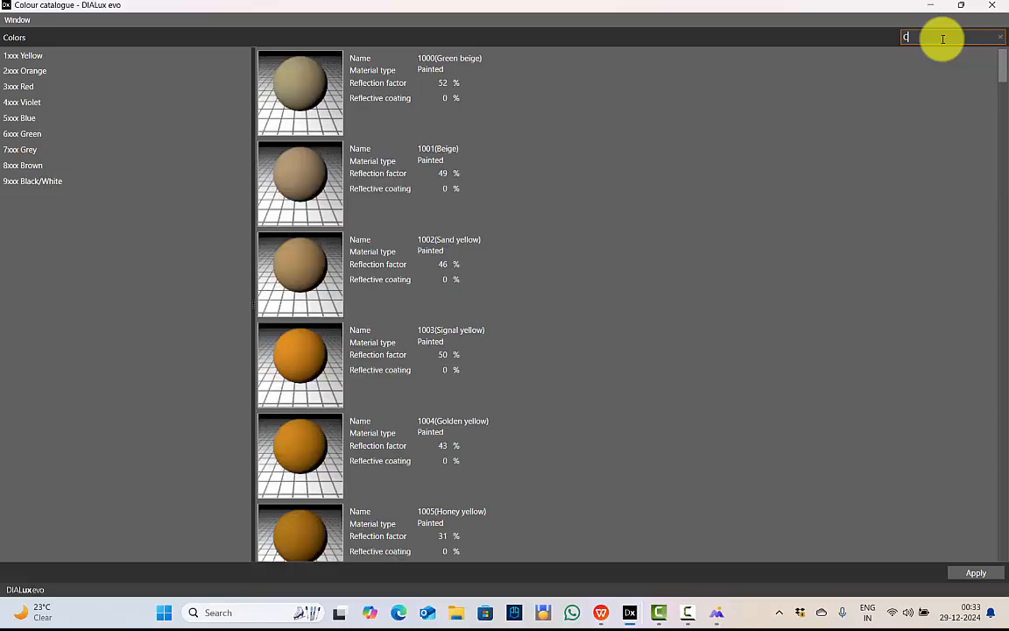
pyautogui.write('HROME')
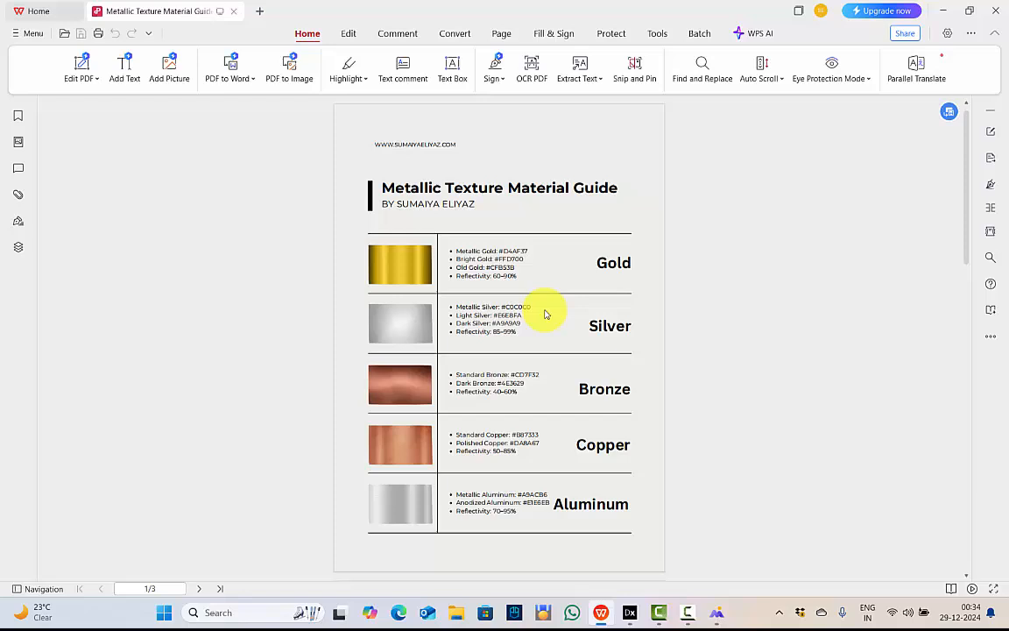
# Scroll the metallic guide to the Silver row (#C0C0C0, 85–99% reflectivity) and zoom in
pyautogui.scroll(-3)
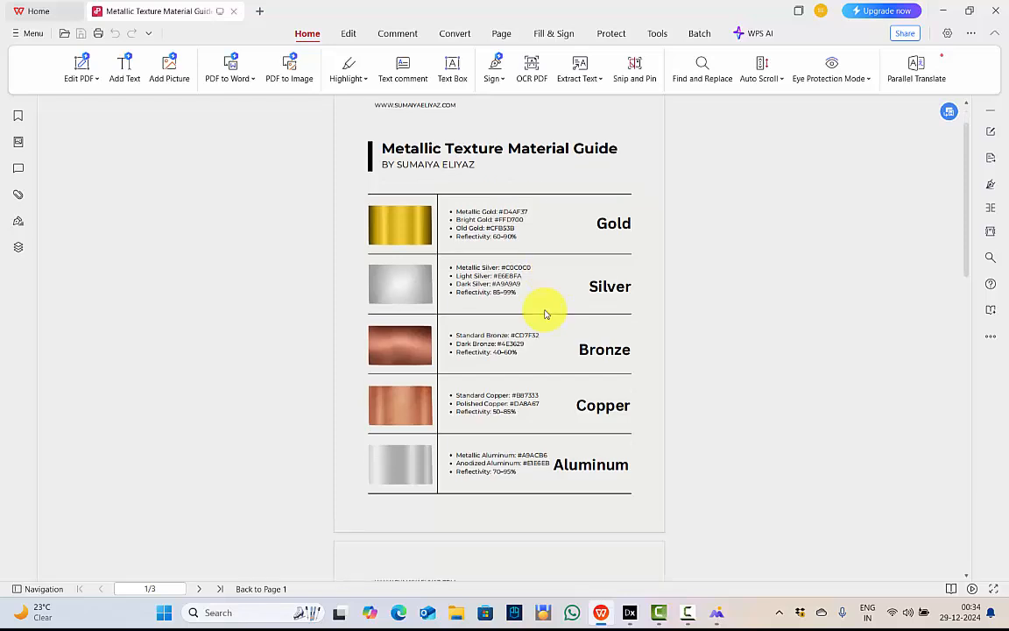
pyautogui.scroll(-3)
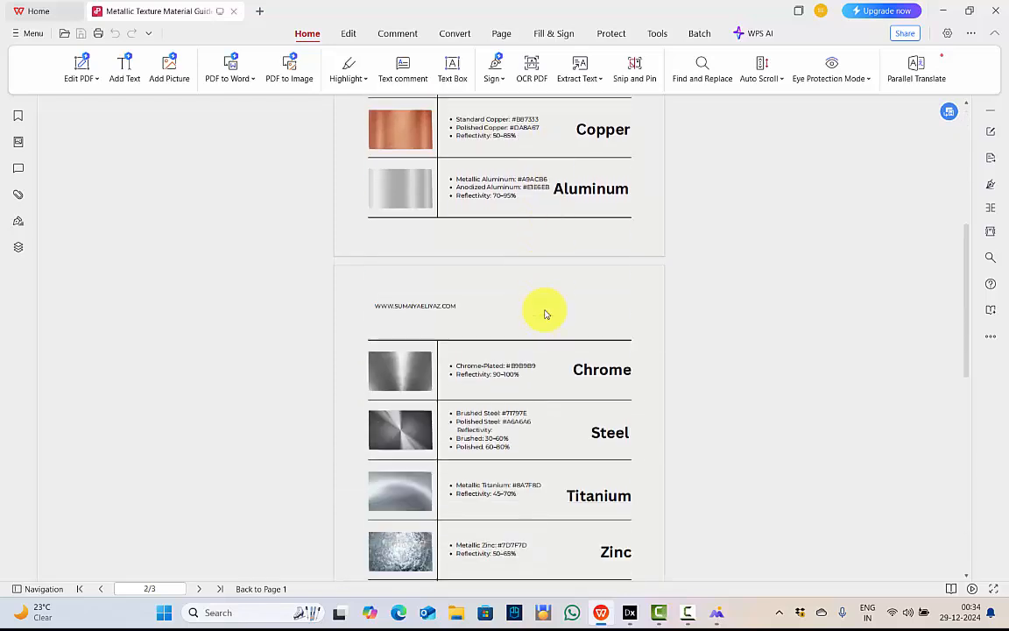
pyautogui.scroll(-3)
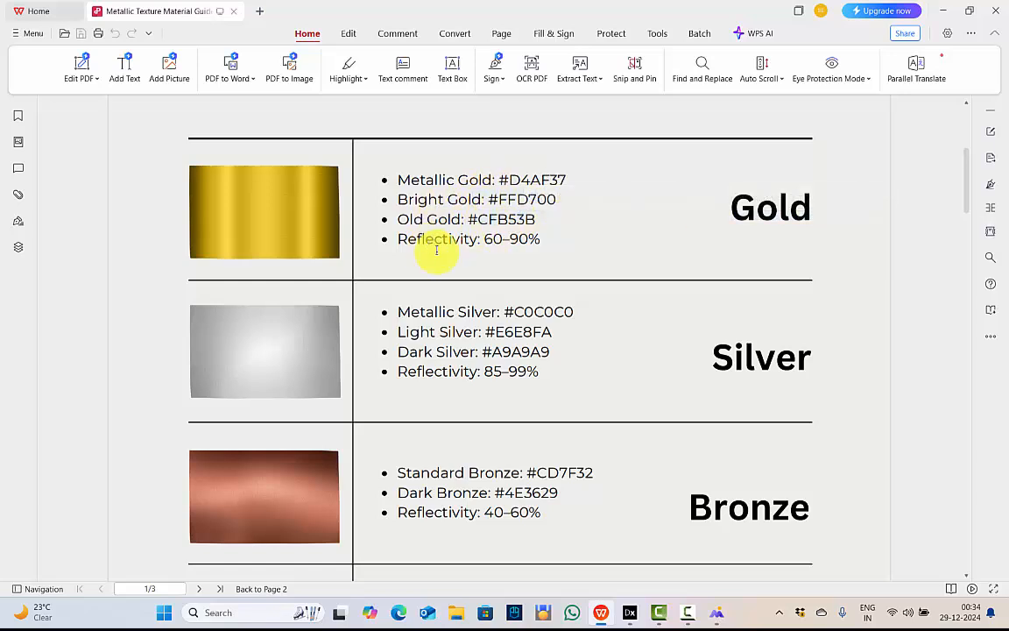
pyautogui.moveTo(480, 239)
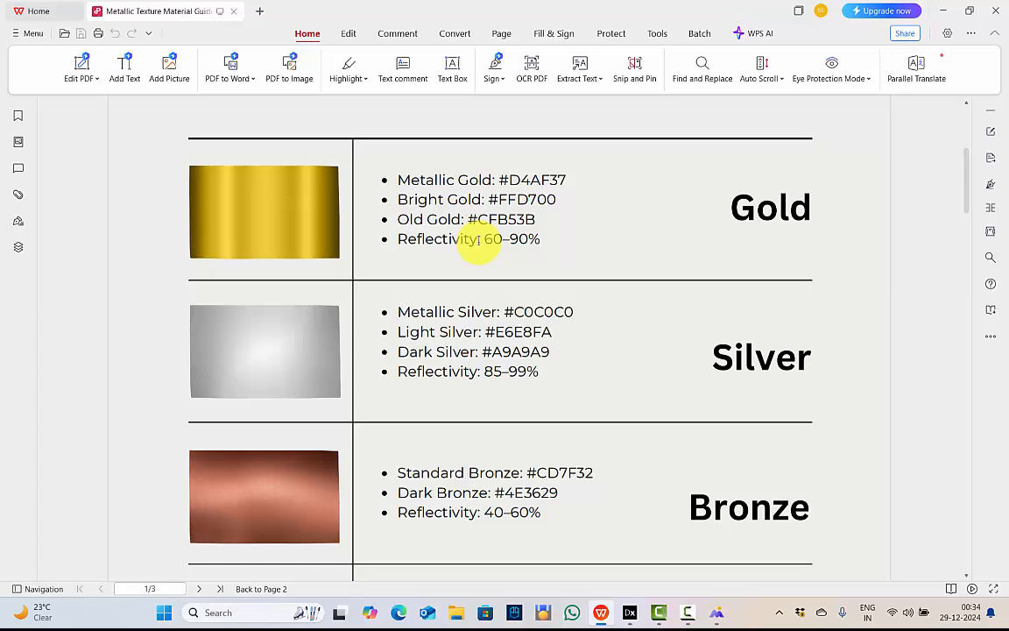
pyautogui.moveTo(485, 238); pyautogui.dragTo(542, 238)
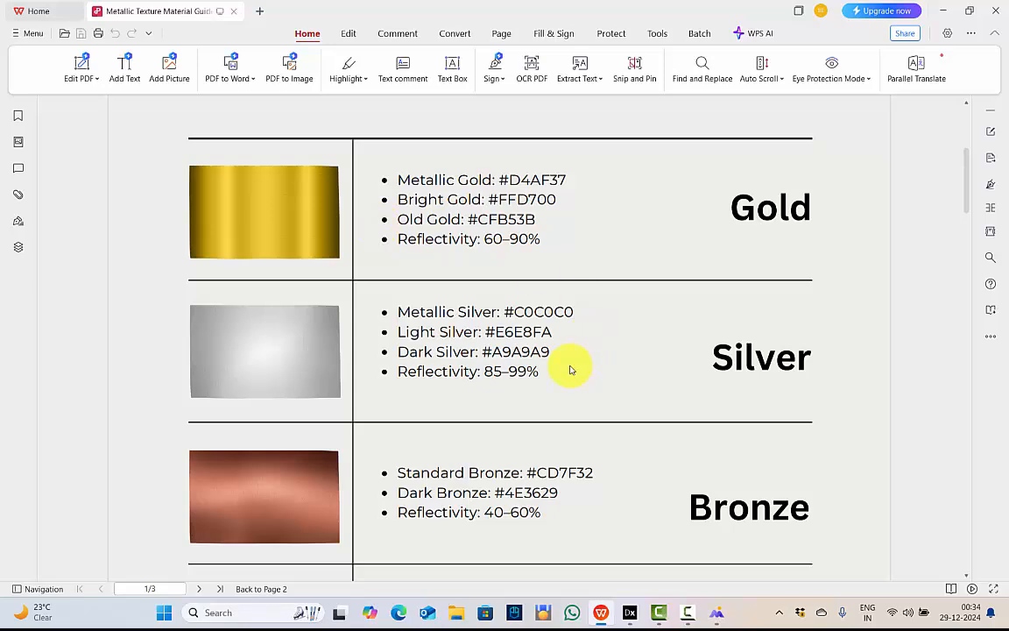
pyautogui.scroll(-3)
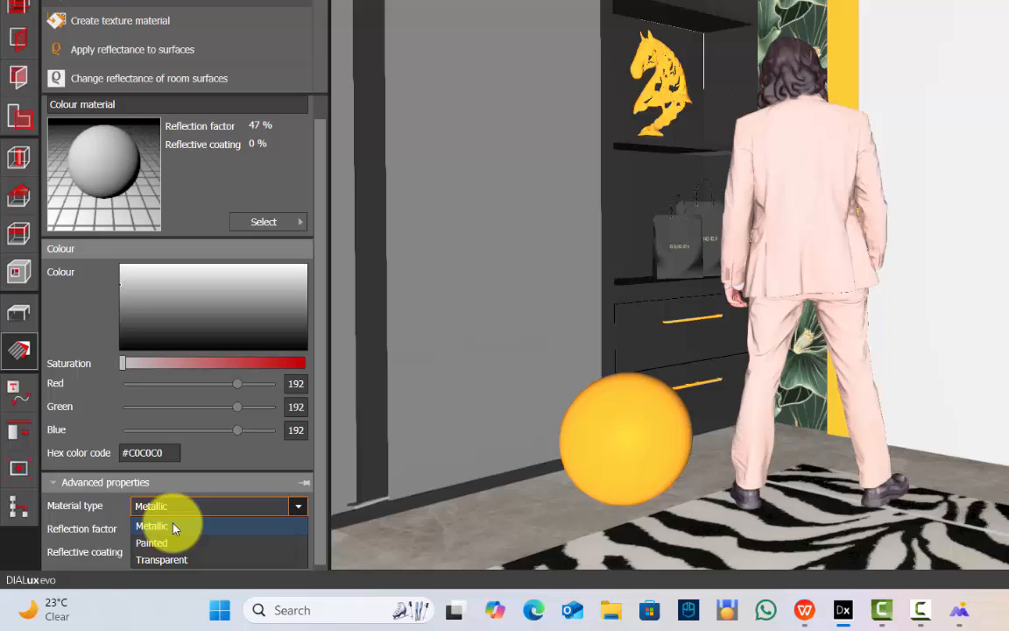
# Set the silver #C0C0C0 sphere material's type to Metallic
pyautogui.click(151, 525)
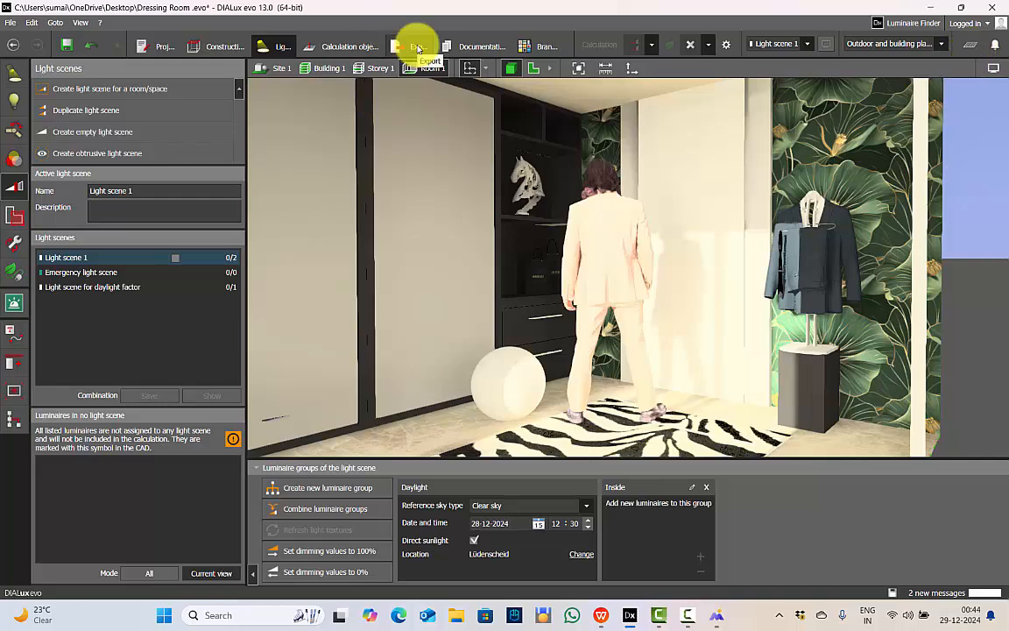
# Ray-trace the dressing room at 4K UHD (3840 x 2160) and maximise the render window
pyautogui.click(430, 45)
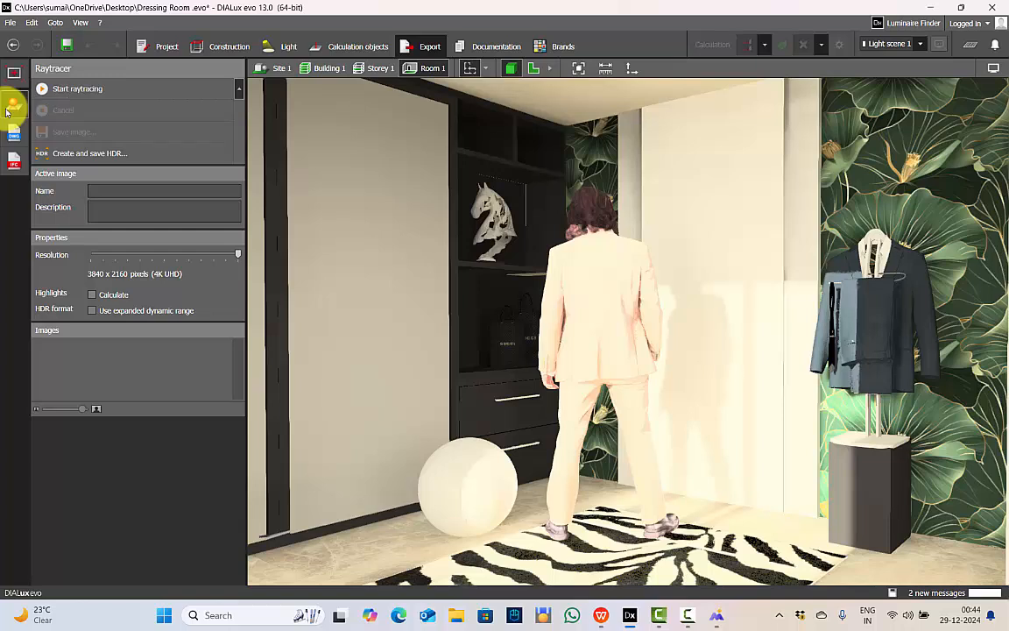
pyautogui.click(77, 88)
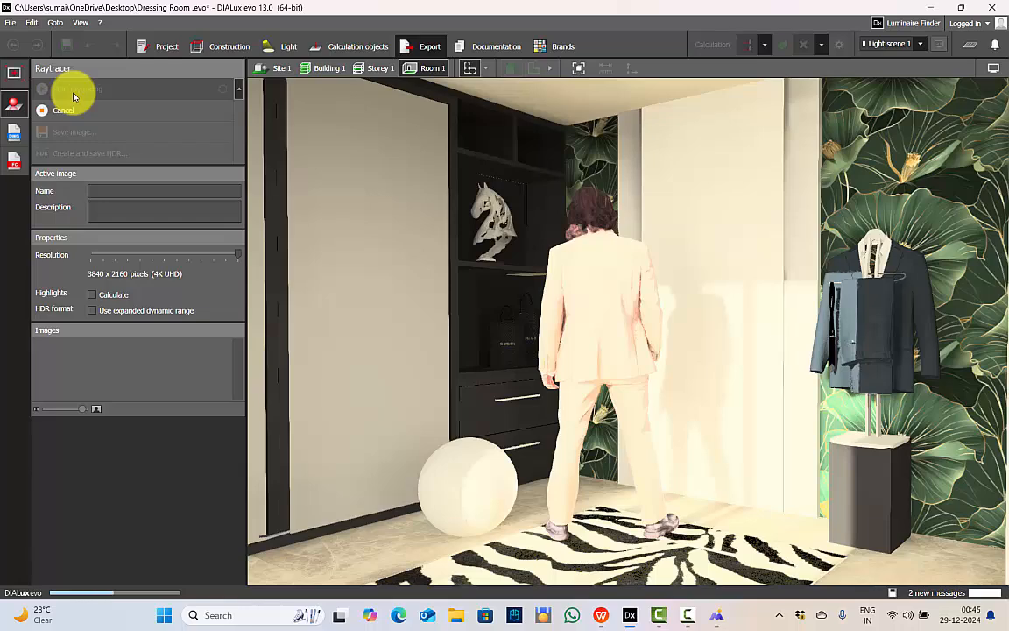
pyautogui.click(77, 88)
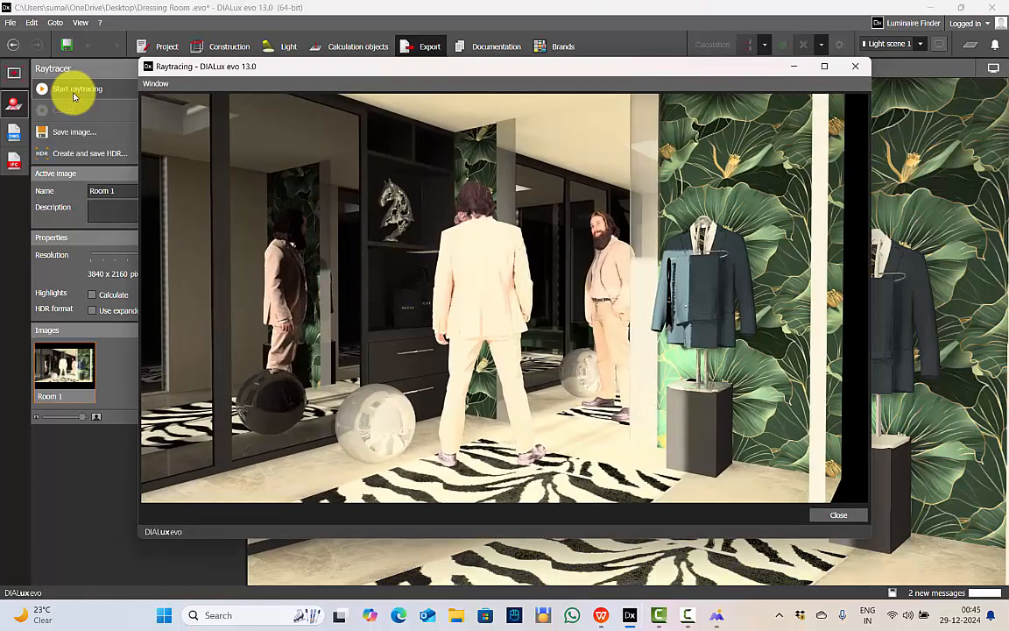
pyautogui.click(77, 88)
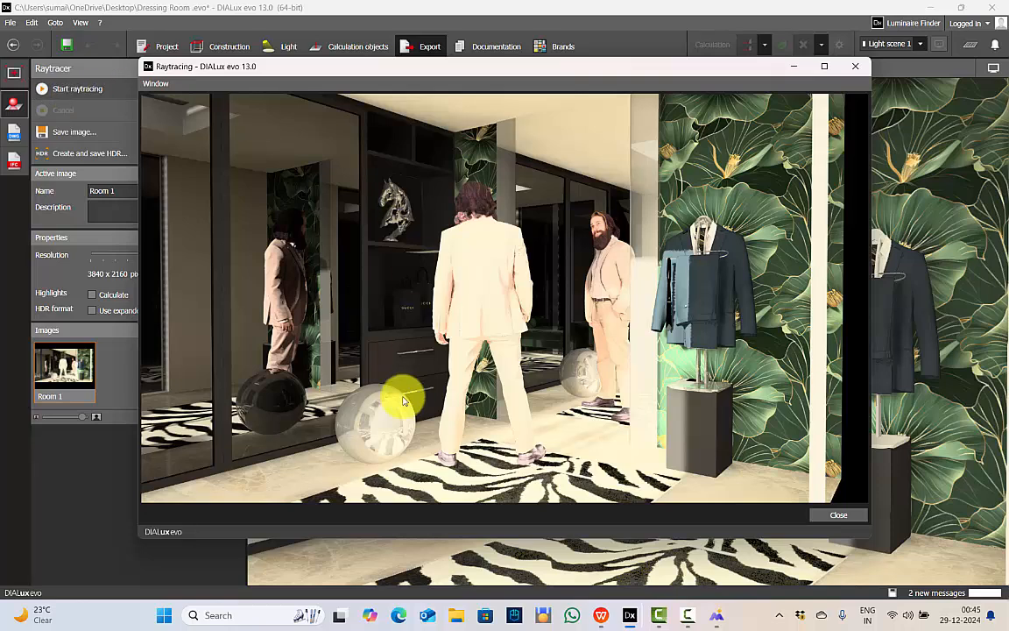
pyautogui.click(823, 66)
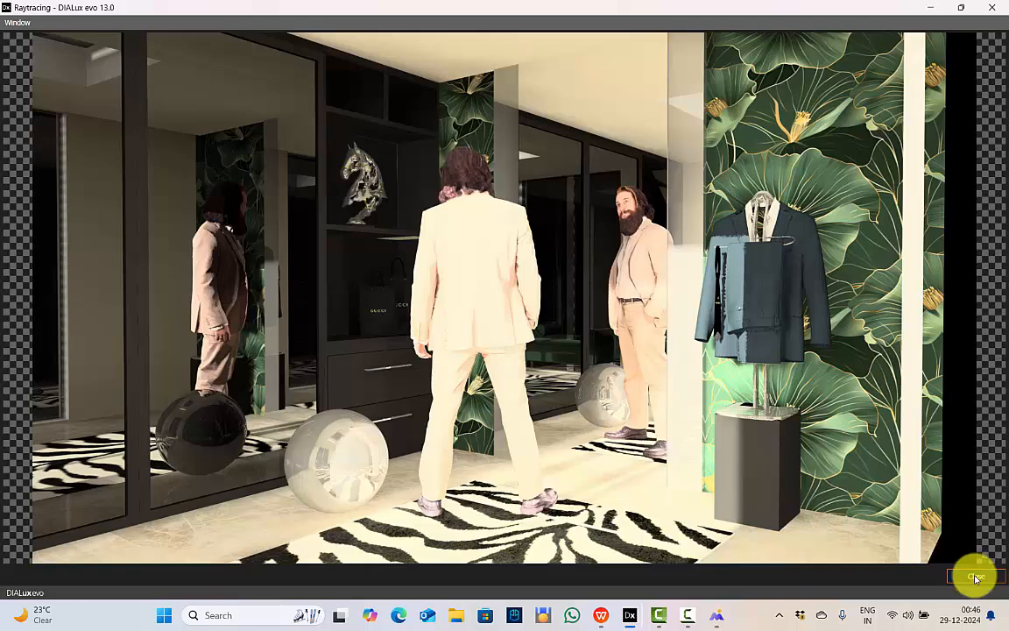
pyautogui.click(974, 577)
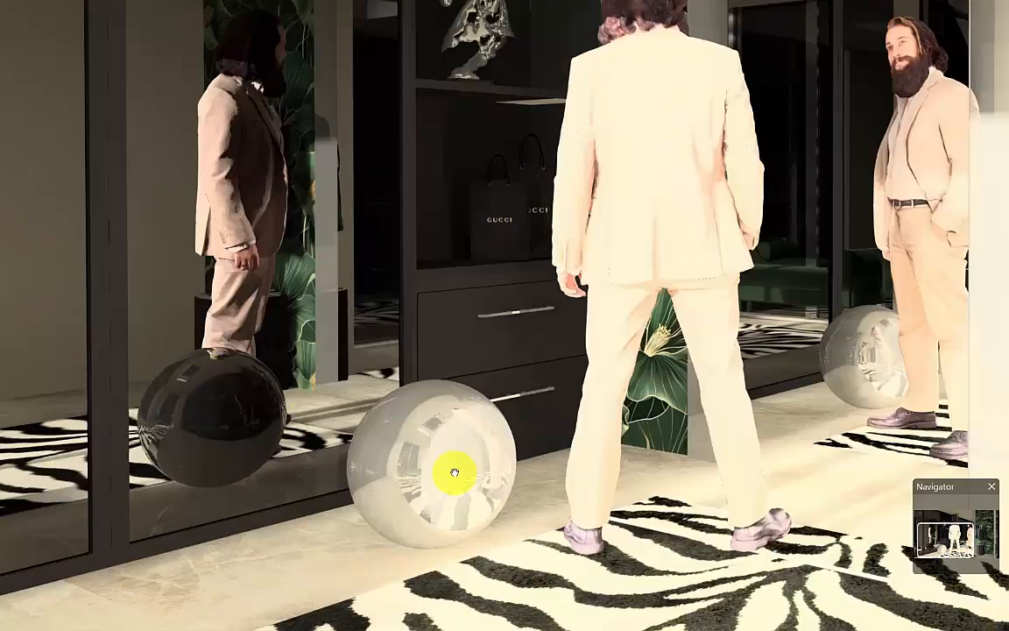
pyautogui.moveTo(913, 356)
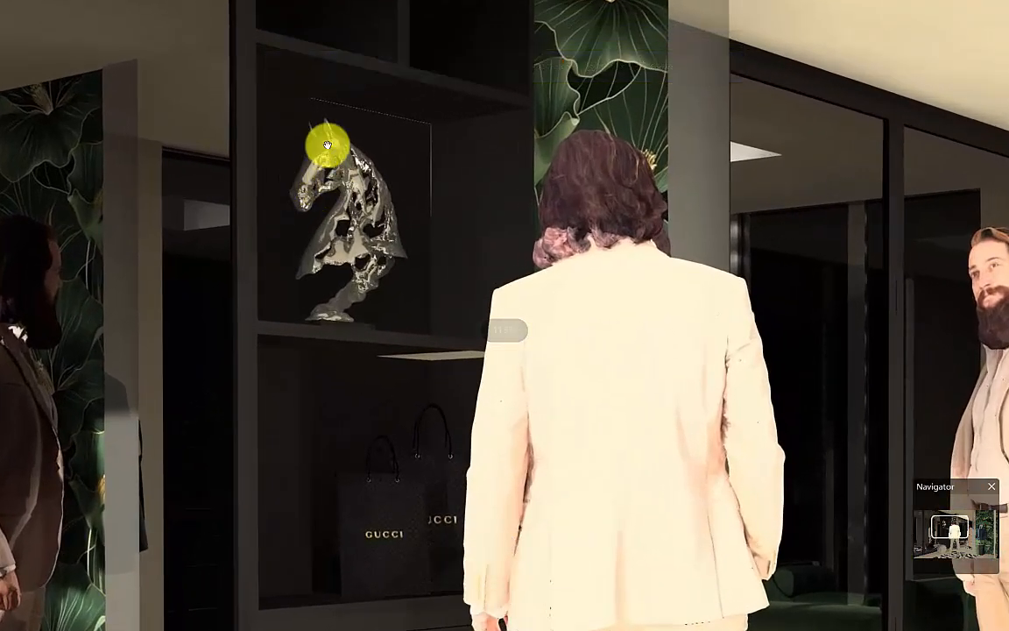
pyautogui.moveTo(328, 145); pyautogui.dragTo(321, 208)
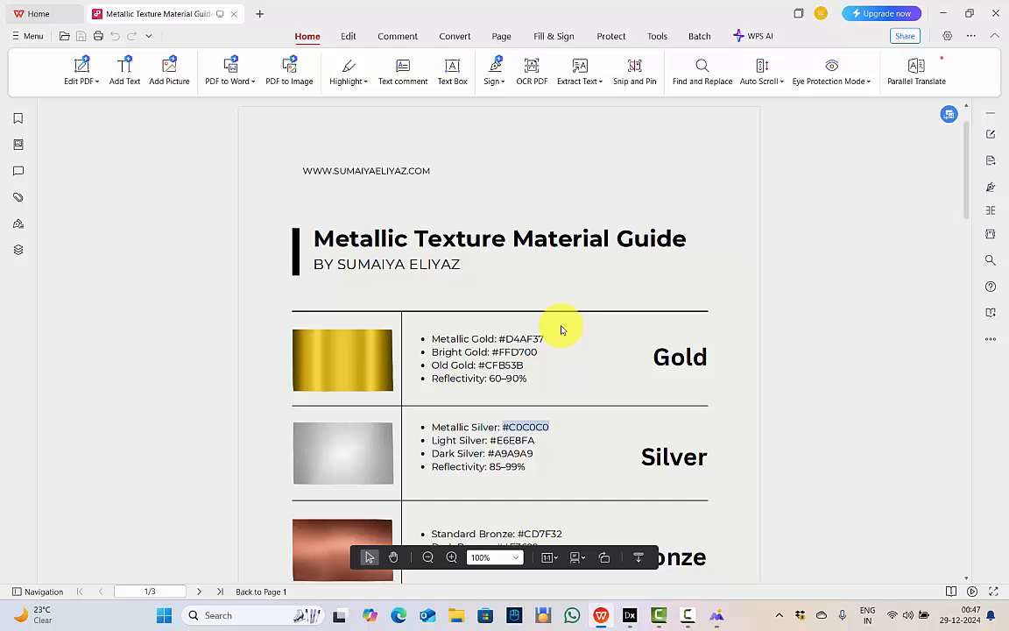
# Scroll through the Metallic Texture Material Guide, from gold and silver to anodized champagne
pyautogui.scroll(-3)
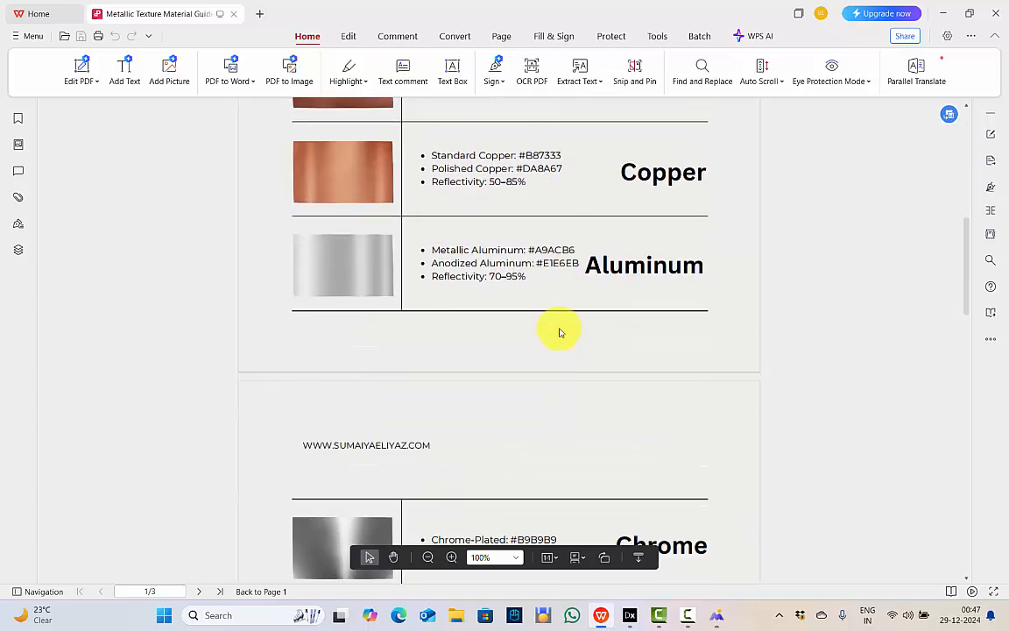
pyautogui.scroll(-3)
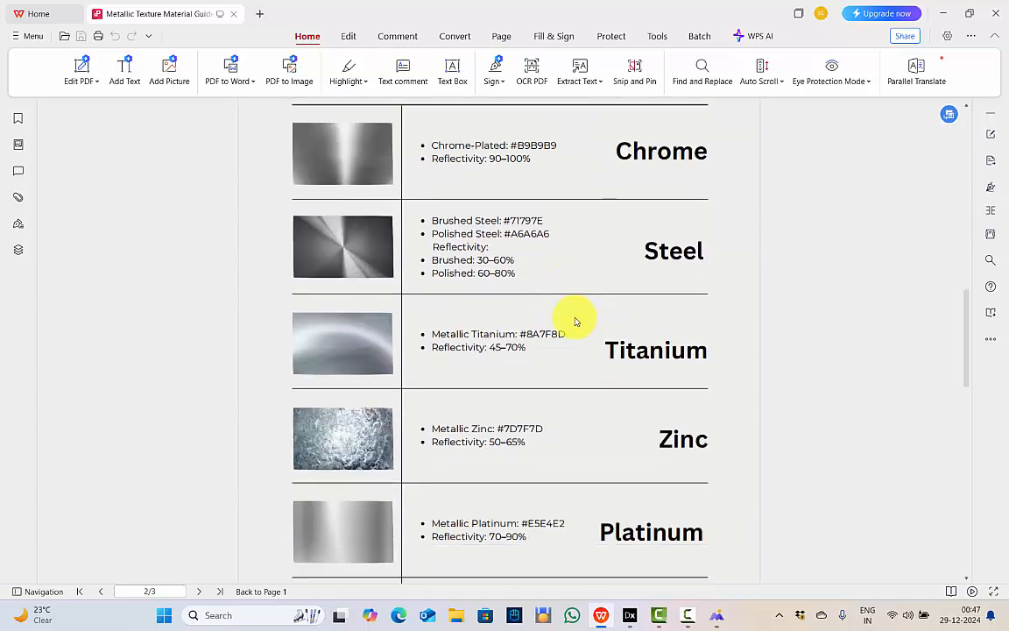
pyautogui.scroll(-3)
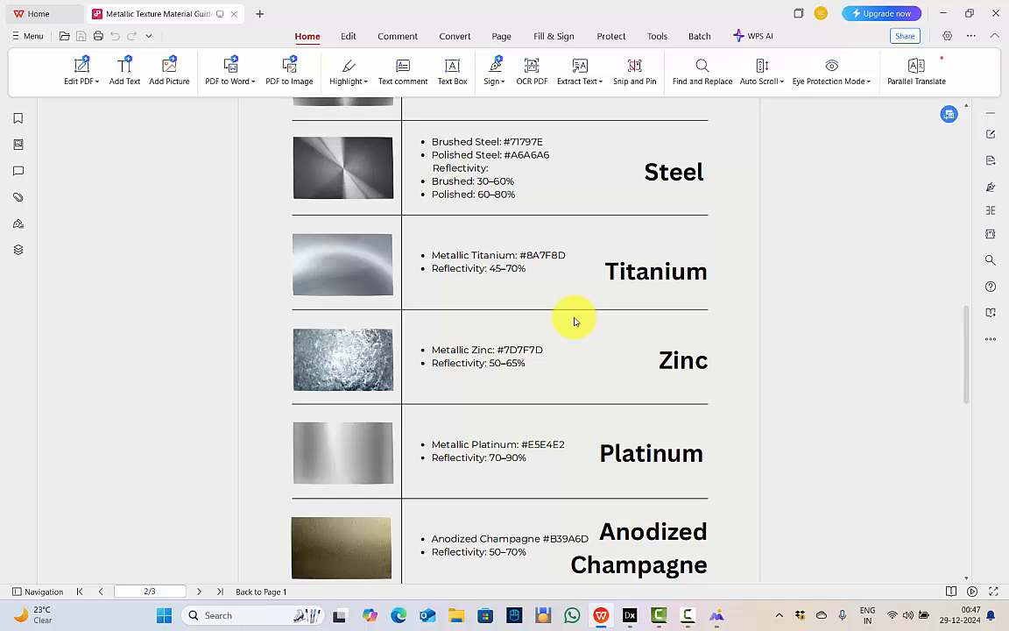
pyautogui.scroll(-3)
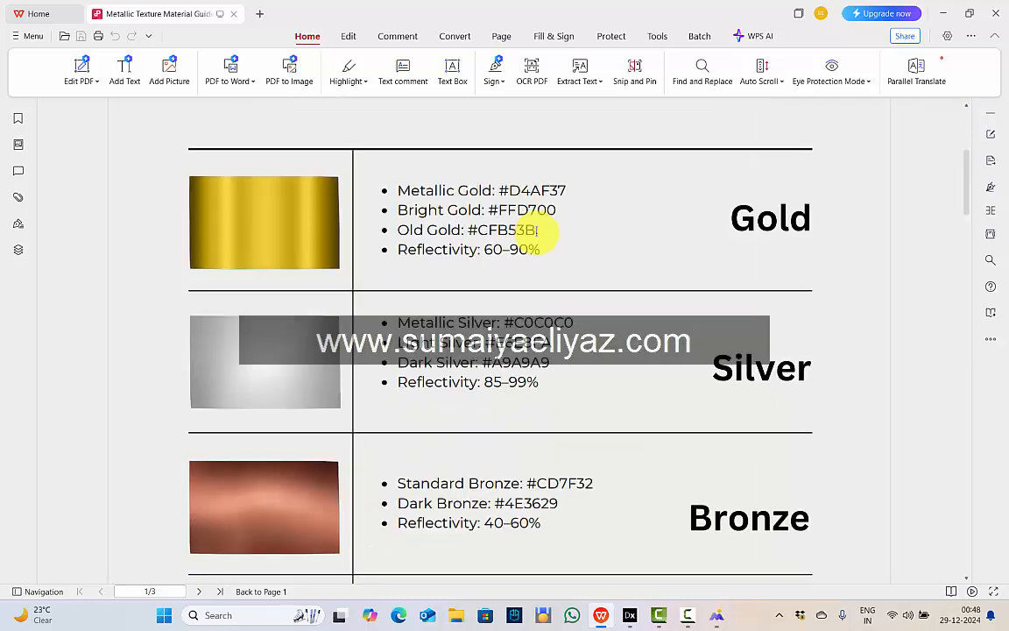
pyautogui.scroll(-3)
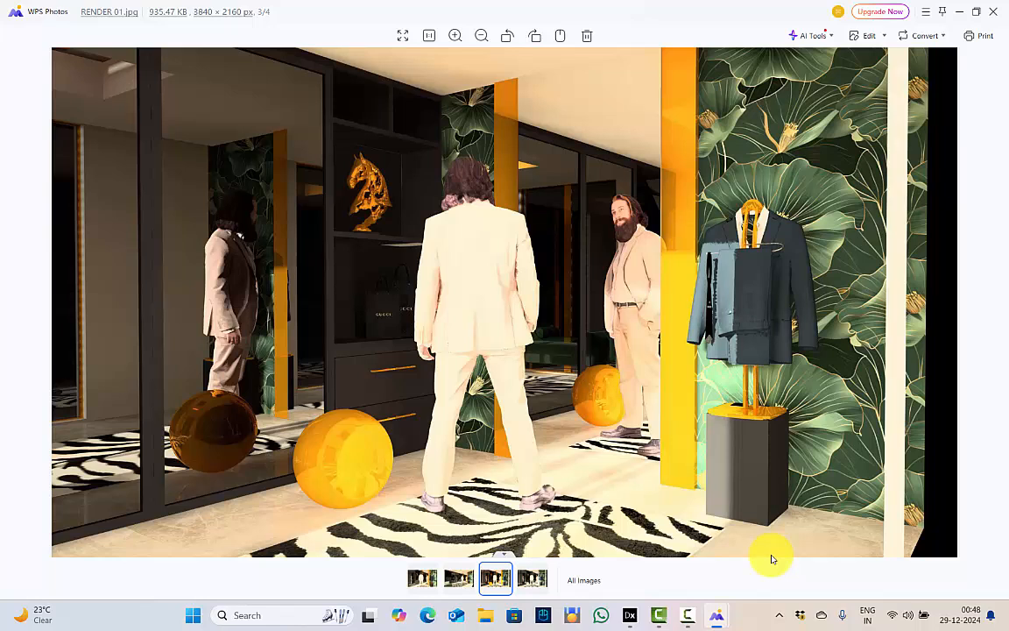
pyautogui.moveTo(970, 336)
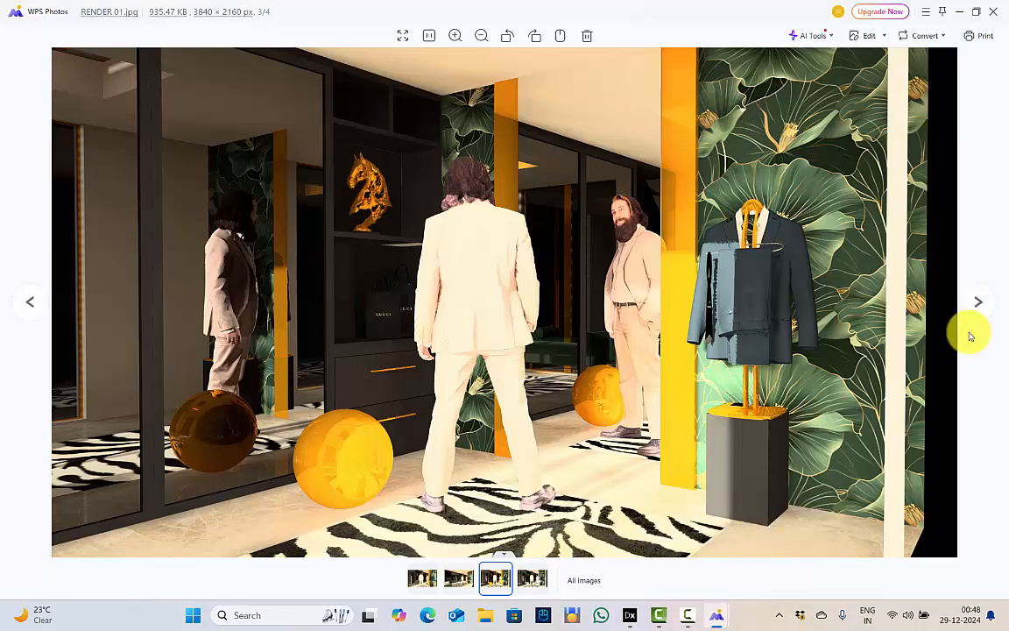